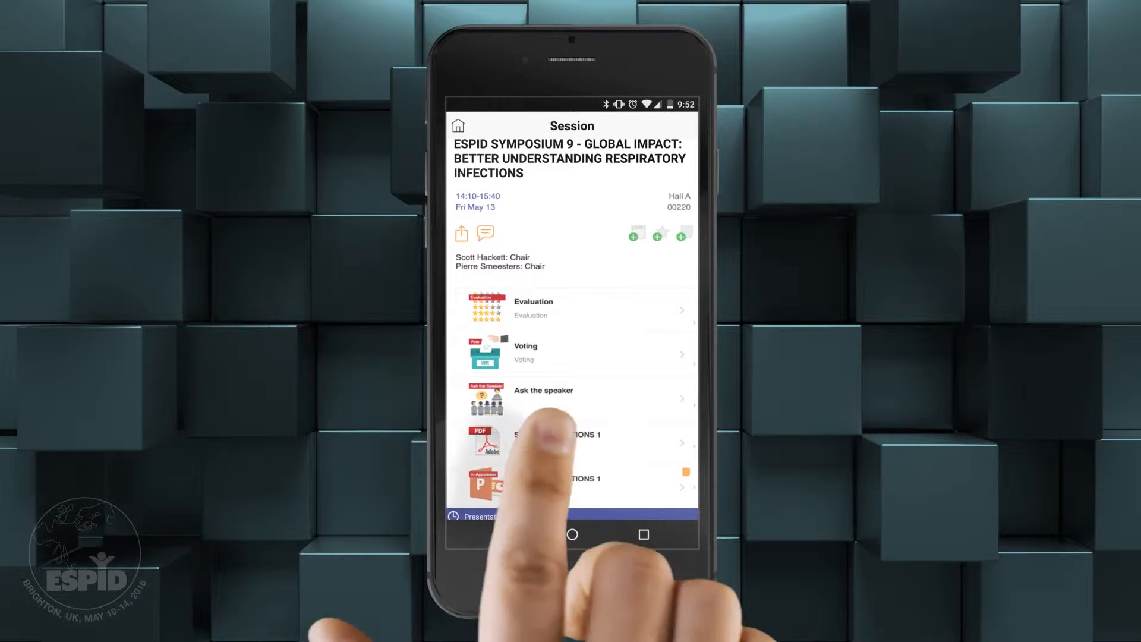
Step: Tap an item in the Symposium 9 respiratory infections session list, such as Ask the speaker
{"action": "left_click", "coordinate": [485, 442]}
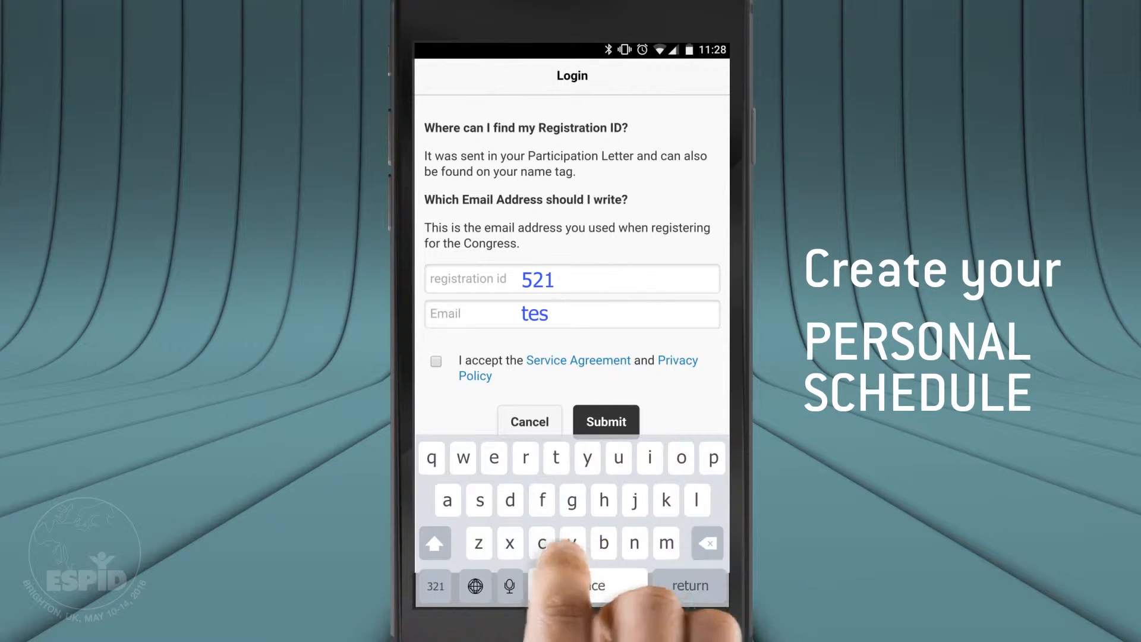
{"action": "type", "text": "test@gmail.com"}
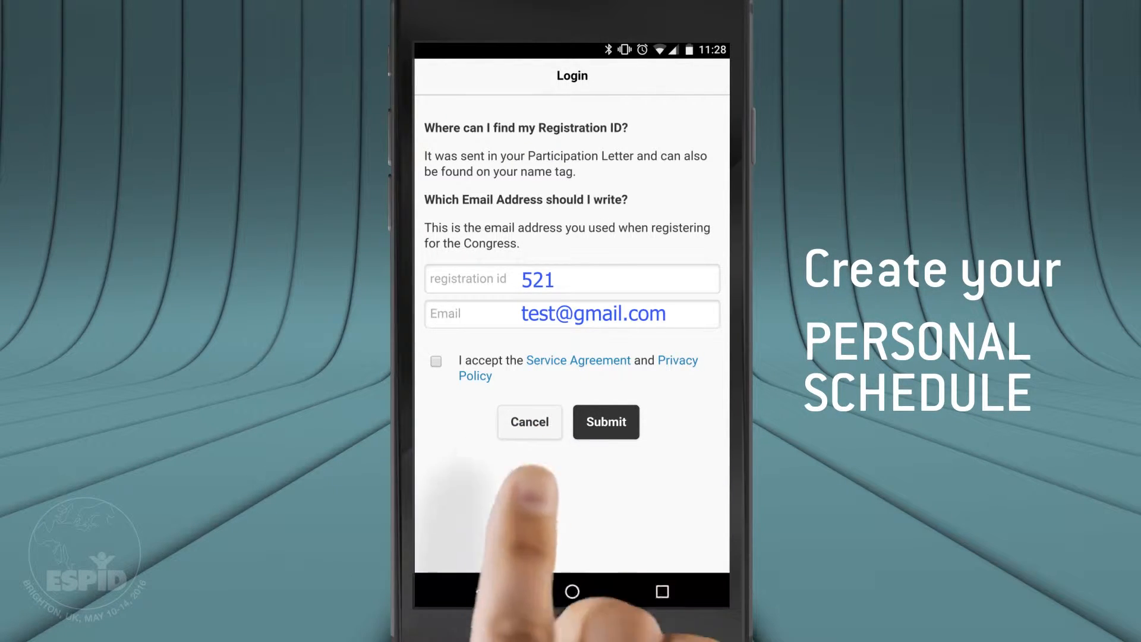
{"action": "left_click", "coordinate": [605, 422]}
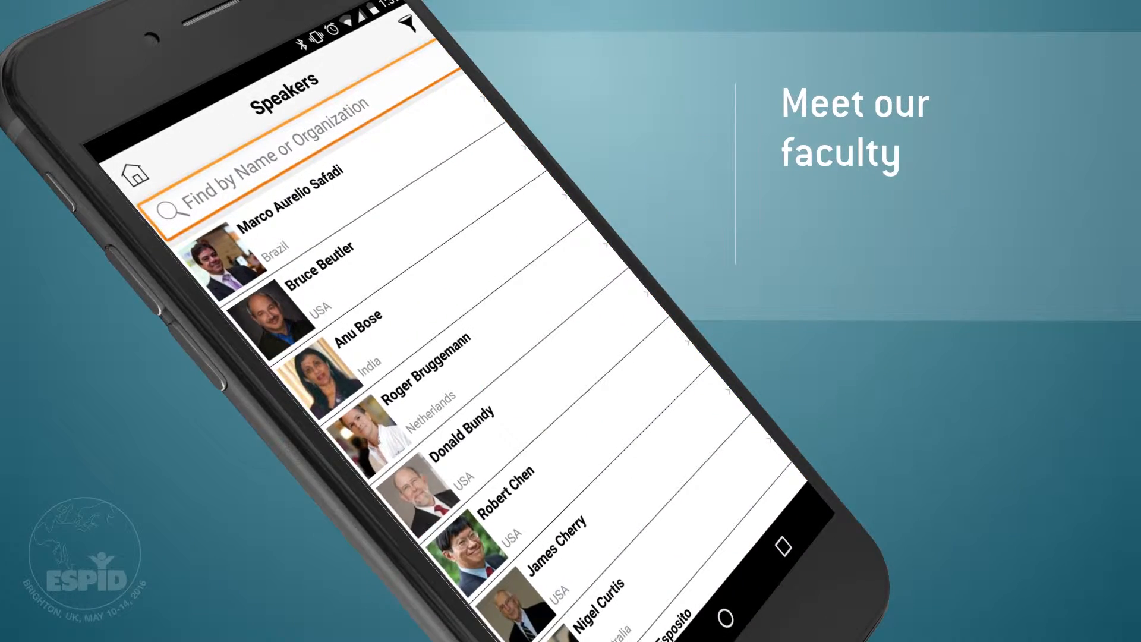
Step: Open the first speaker's biography and add them to favourites
{"action": "left_click", "coordinate": [269, 213]}
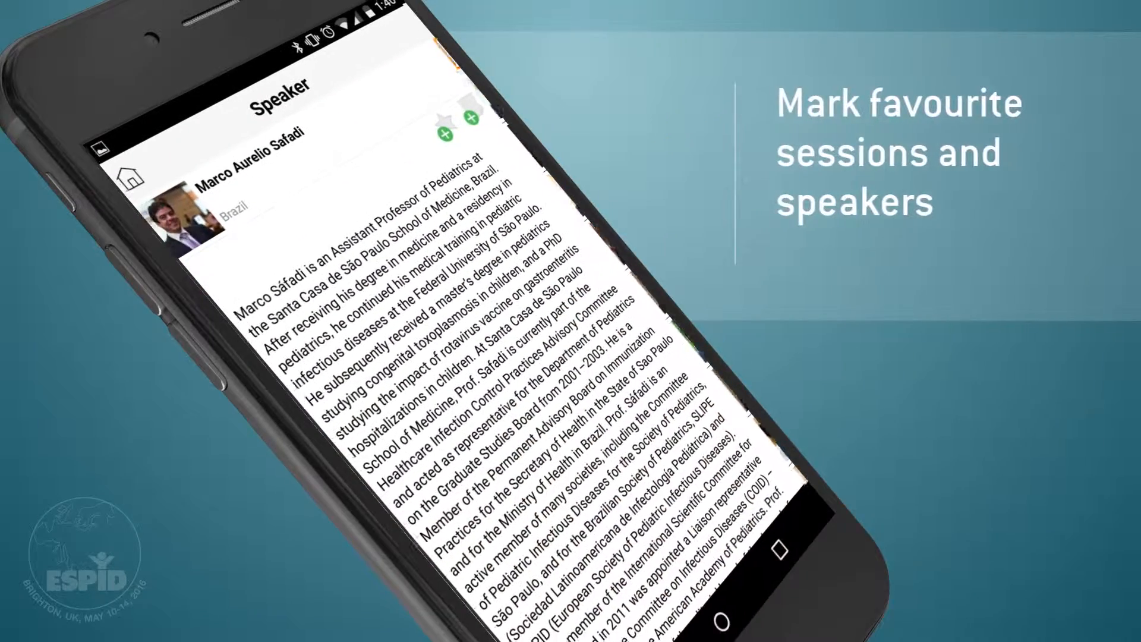
{"action": "left_click", "coordinate": [443, 119]}
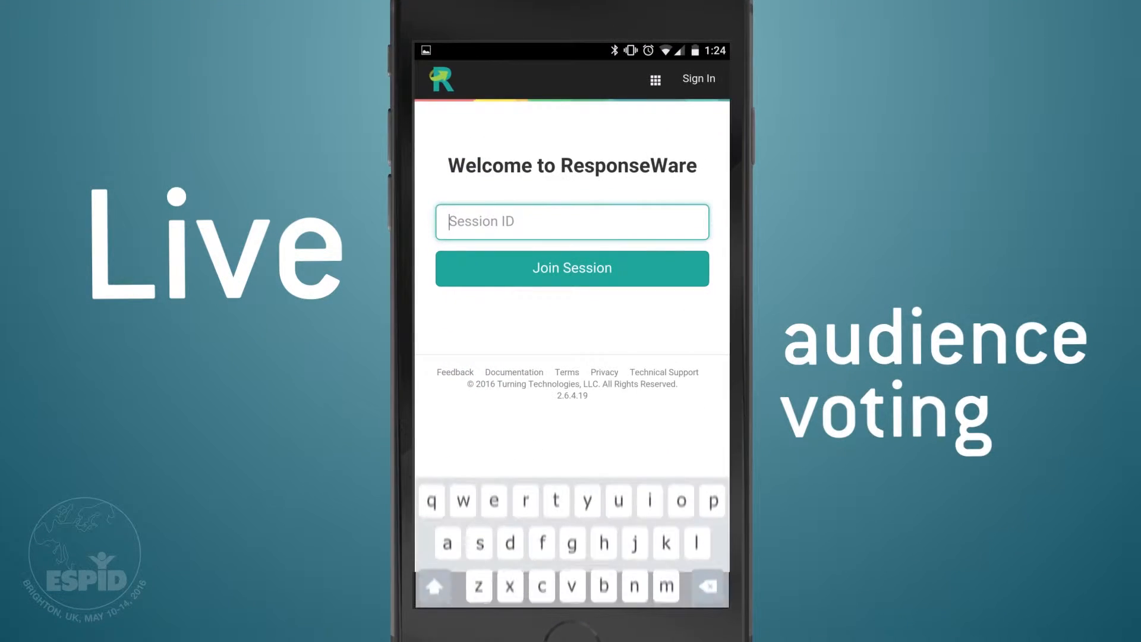
Step: Join ResponseWare session hall1 and vote A, plus one more answer option
{"action": "type", "text": "hall"}
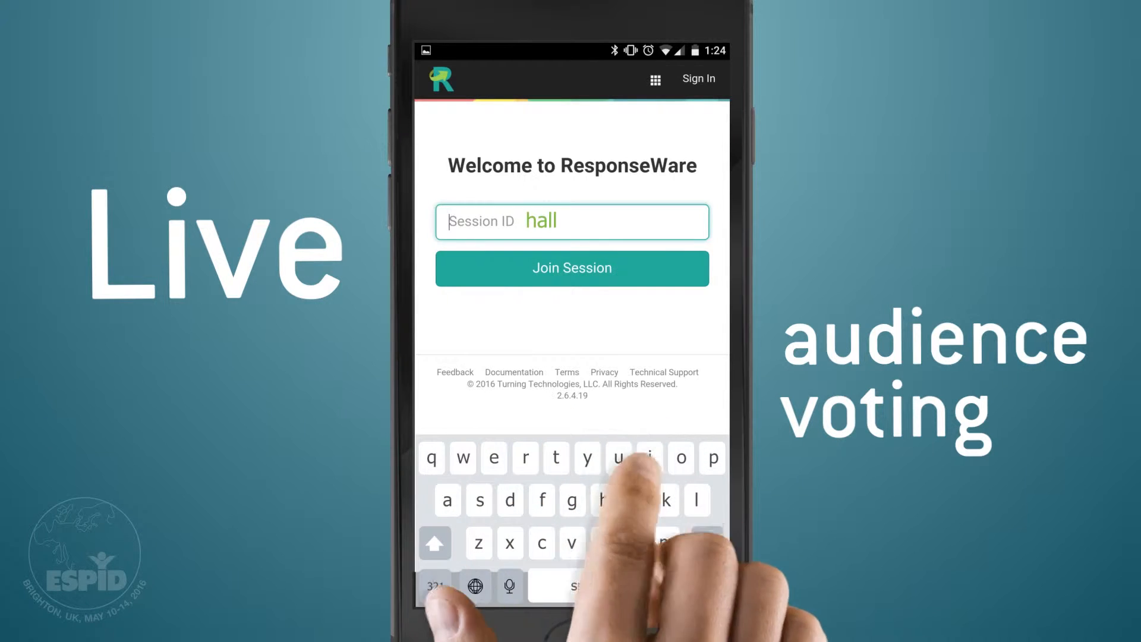
{"action": "type", "text": "1"}
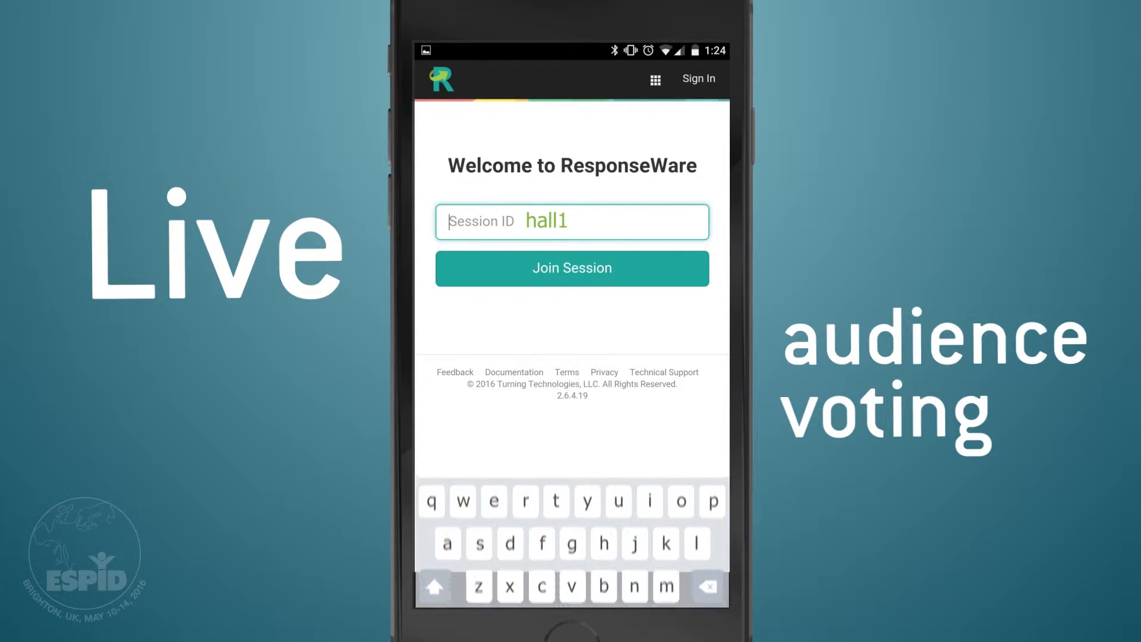
{"action": "left_click", "coordinate": [571, 268]}
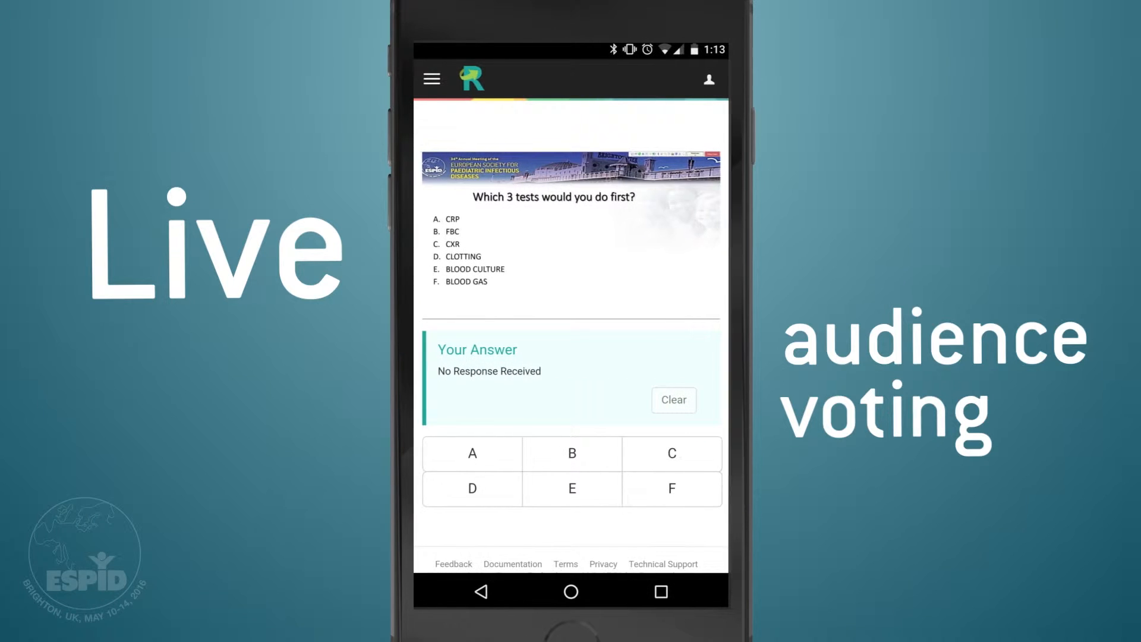
{"action": "left_click", "coordinate": [471, 452]}
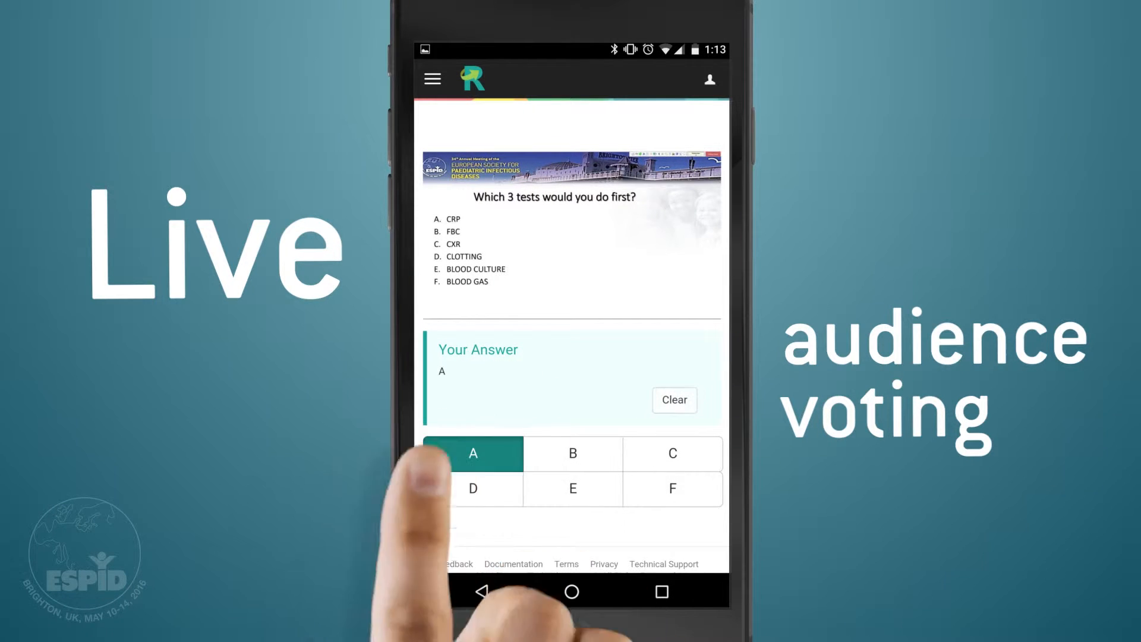
{"action": "left_click", "coordinate": [571, 488]}
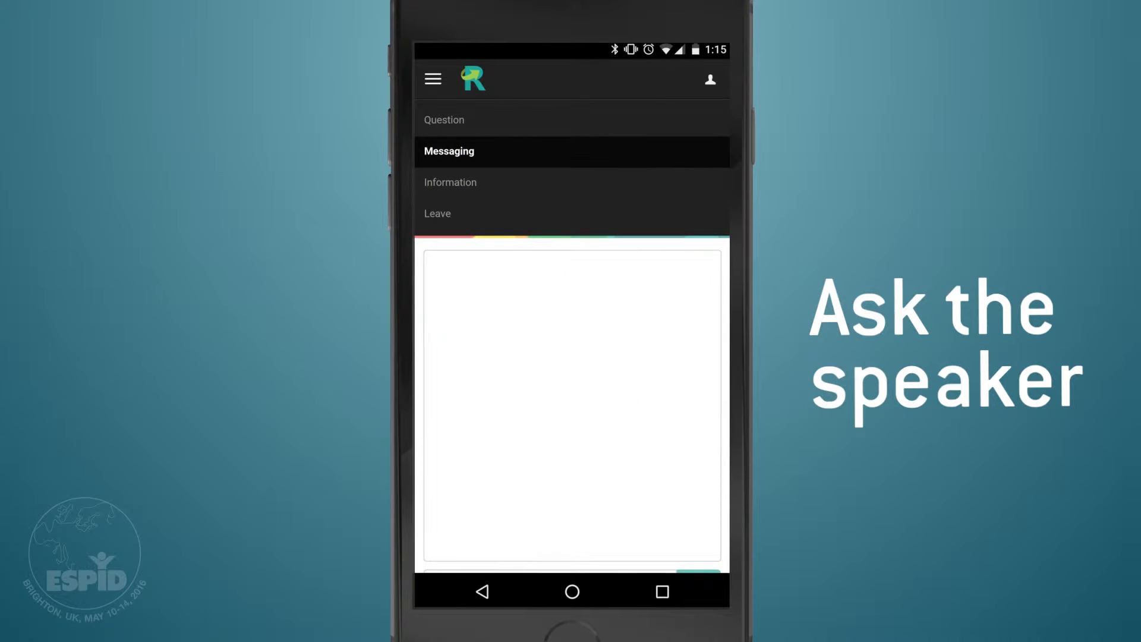
Step: Switch ResponseWare to Messaging, then open the C-reactive protein neonatal sepsis e-poster
{"action": "left_click", "coordinate": [449, 151]}
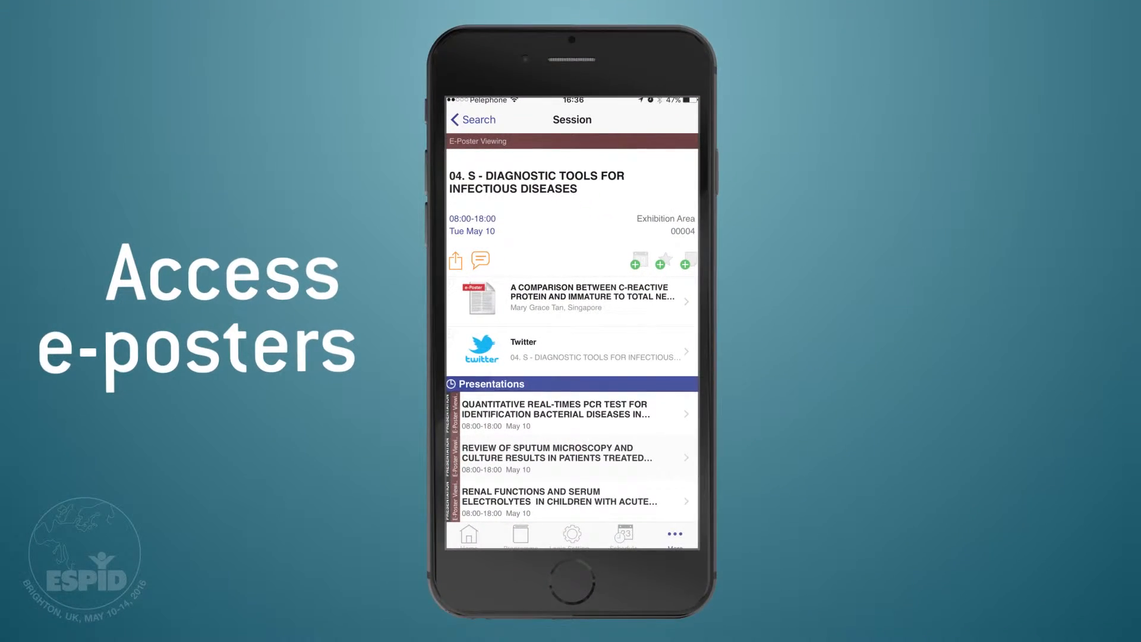
{"action": "left_click", "coordinate": [590, 298]}
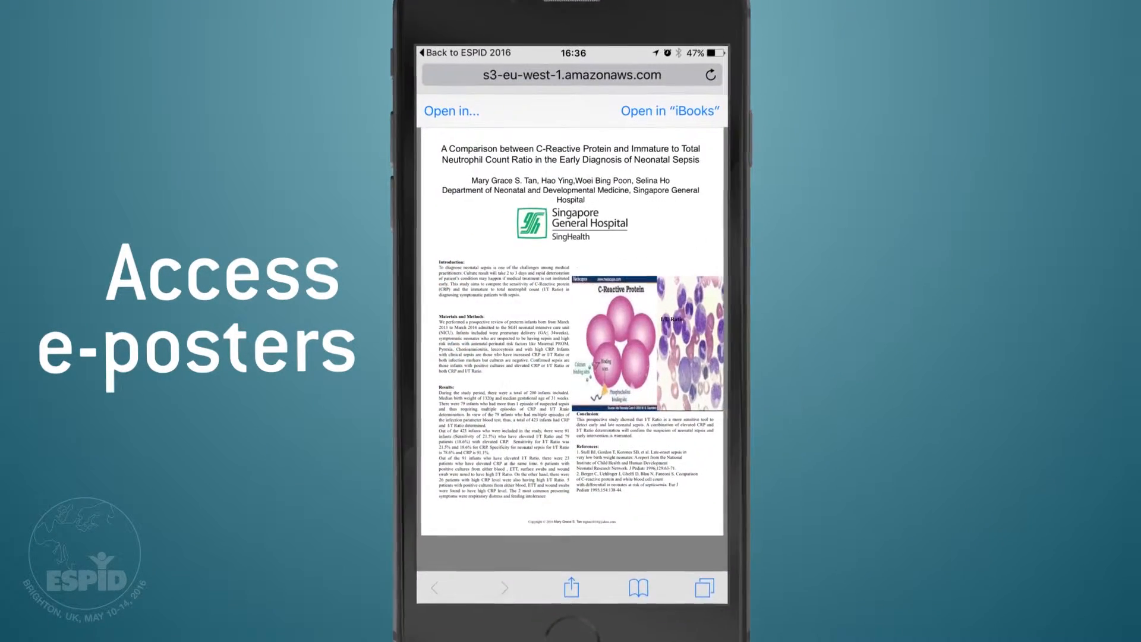